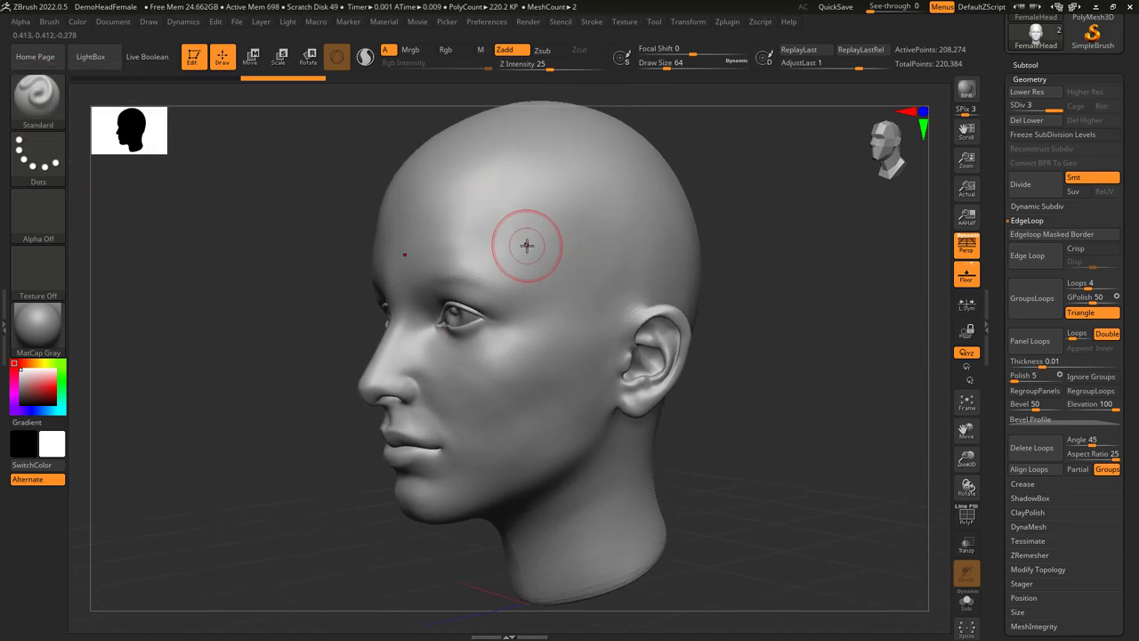
# Step: Enlarge the Standard brush, then try negative, zero and soft positive Focal Shift values
pyautogui.moveTo(527, 245); pyautogui.dragTo(605, 178)
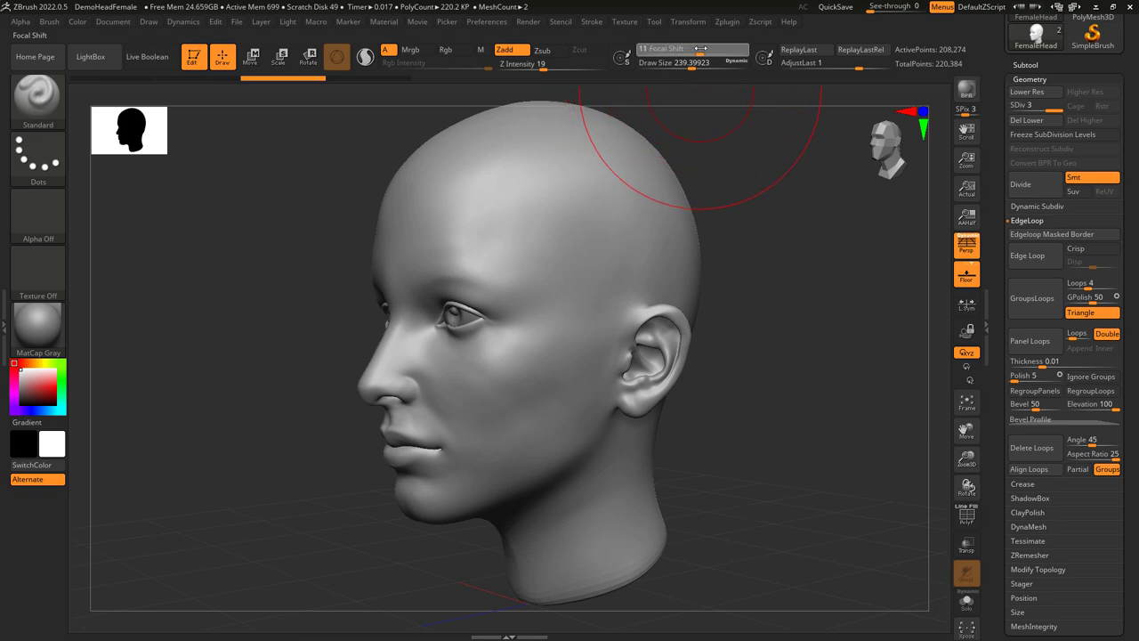
pyautogui.moveTo(539, 284)
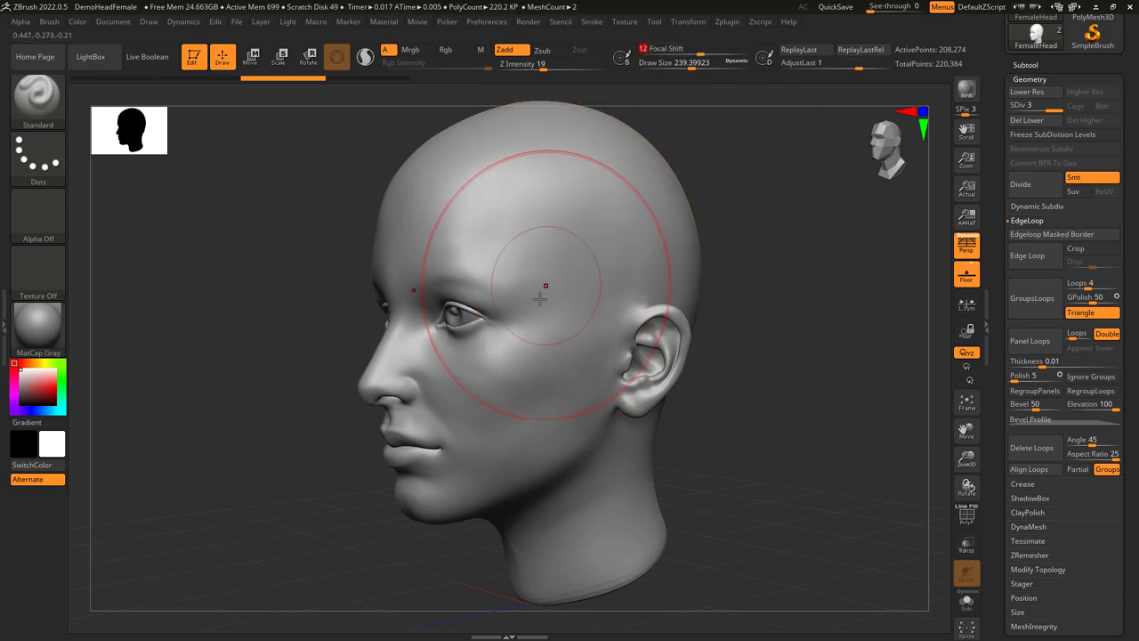
pyautogui.moveTo(673, 61); pyautogui.dragTo(694, 61)
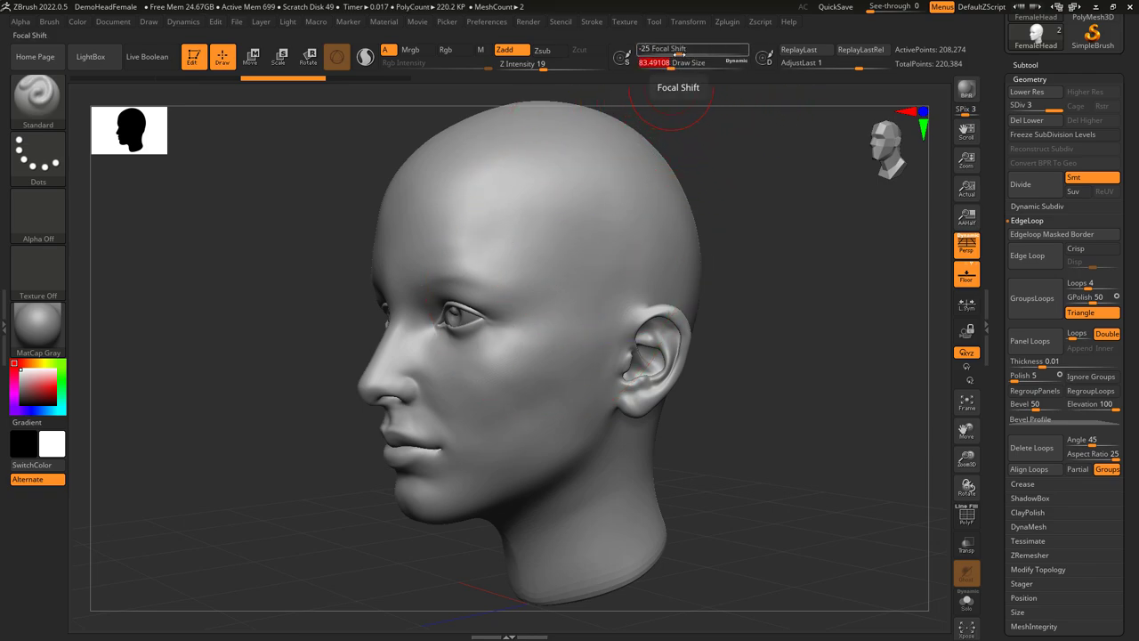
pyautogui.moveTo(663, 49); pyautogui.dragTo(698, 49)
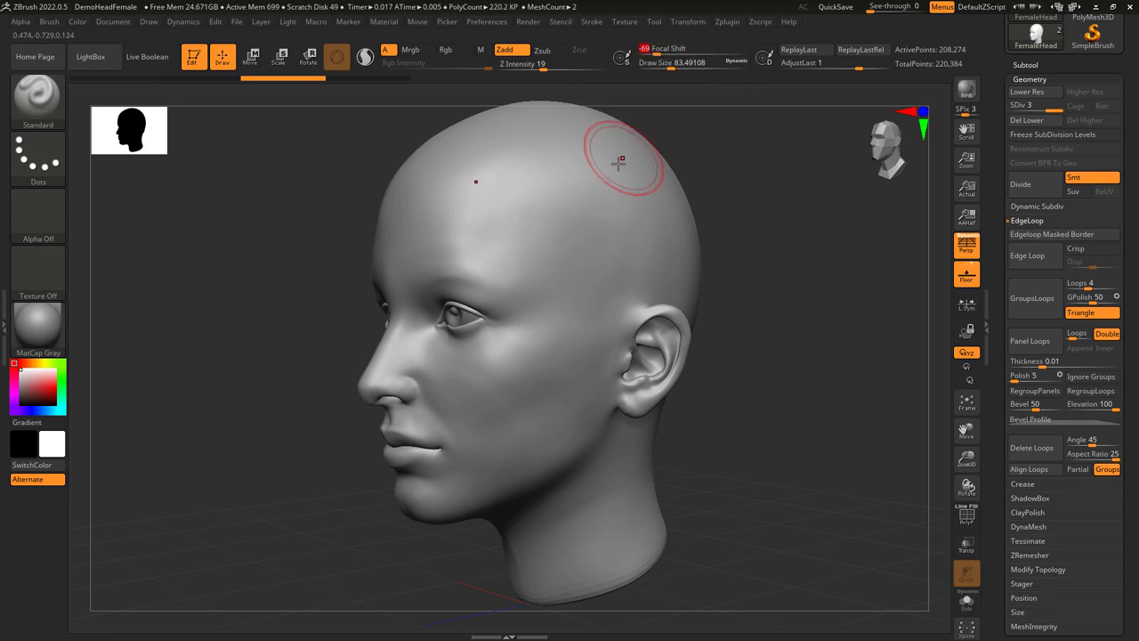
pyautogui.moveTo(618, 160); pyautogui.dragTo(556, 407)
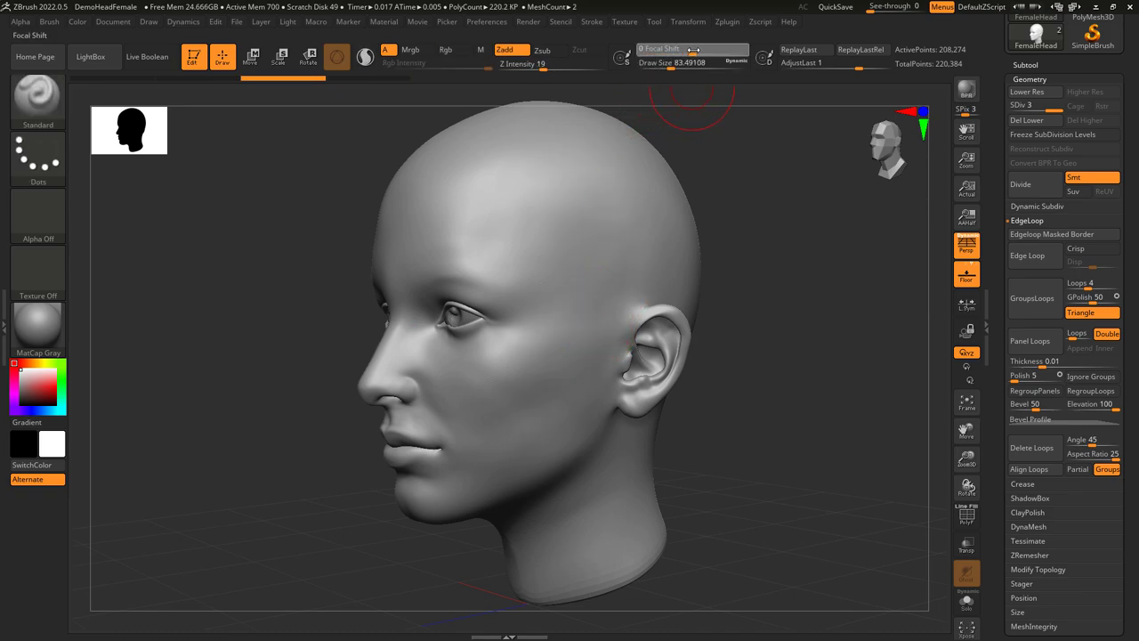
pyautogui.moveTo(611, 188)
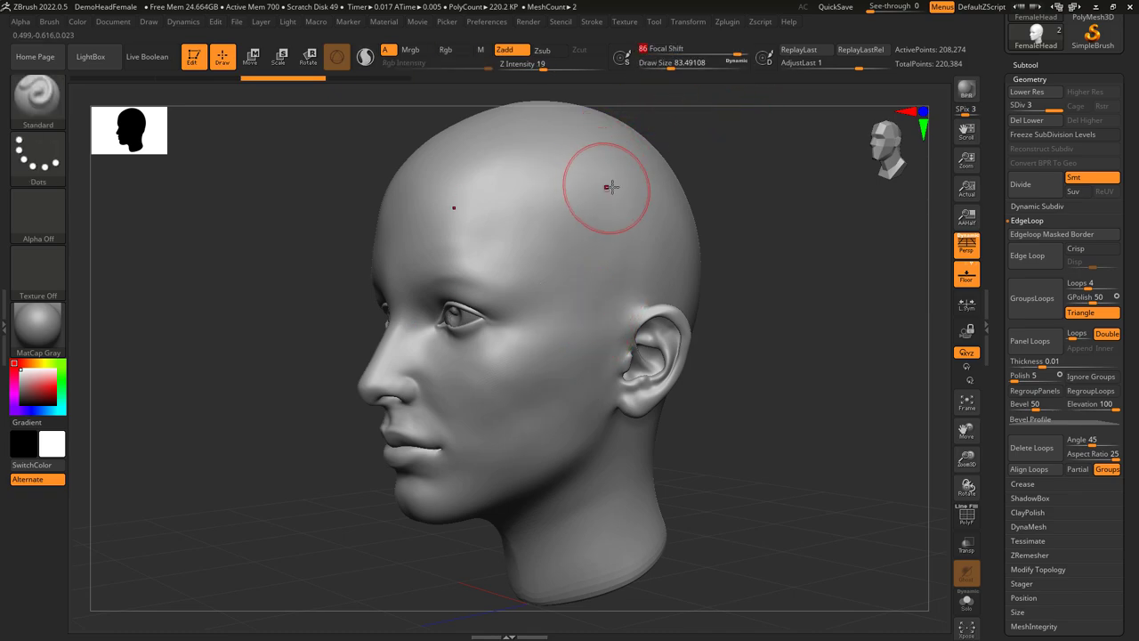
pyautogui.moveTo(611, 186); pyautogui.dragTo(504, 433)
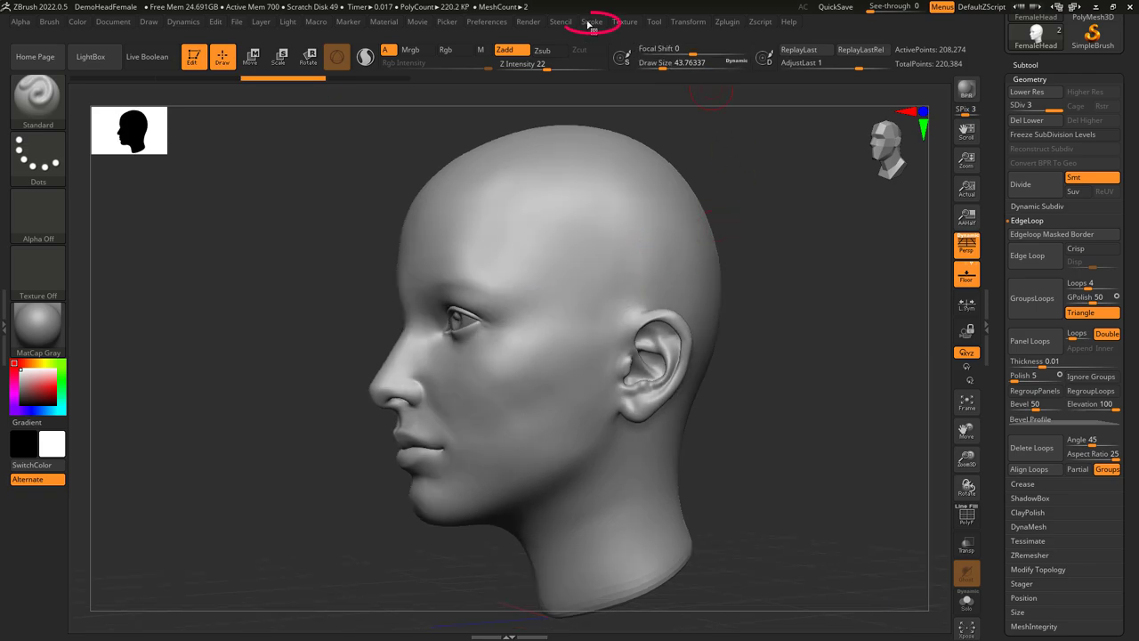
# Step: Enable LazyMouse and test it with winding and trailing strokes on the head, undoing each
pyautogui.click(600, 21)
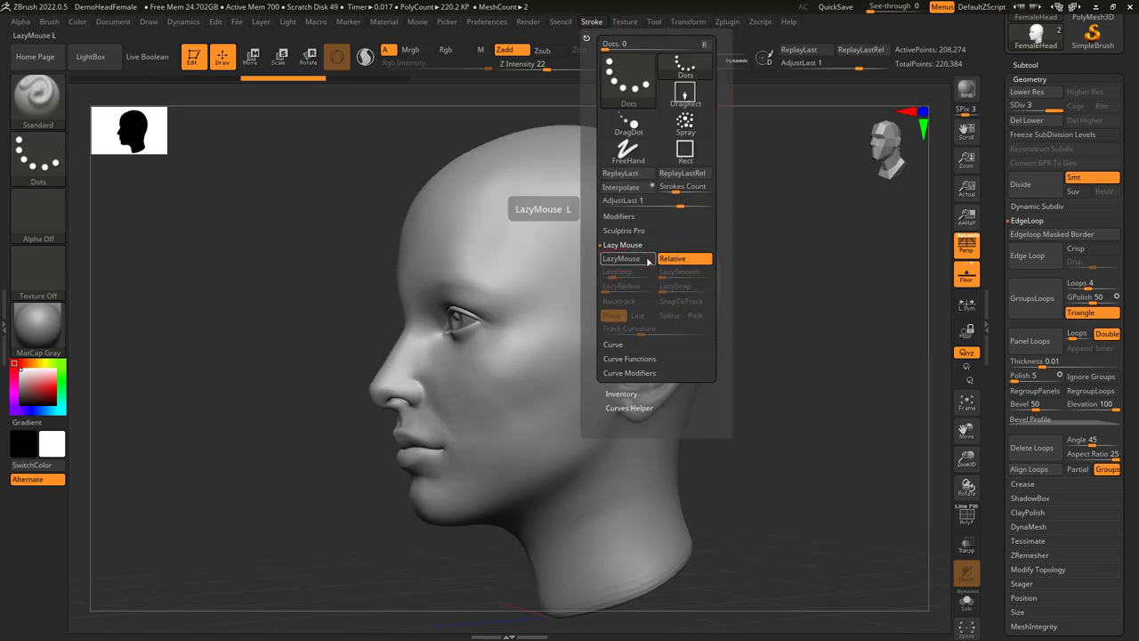
pyautogui.click(590, 261)
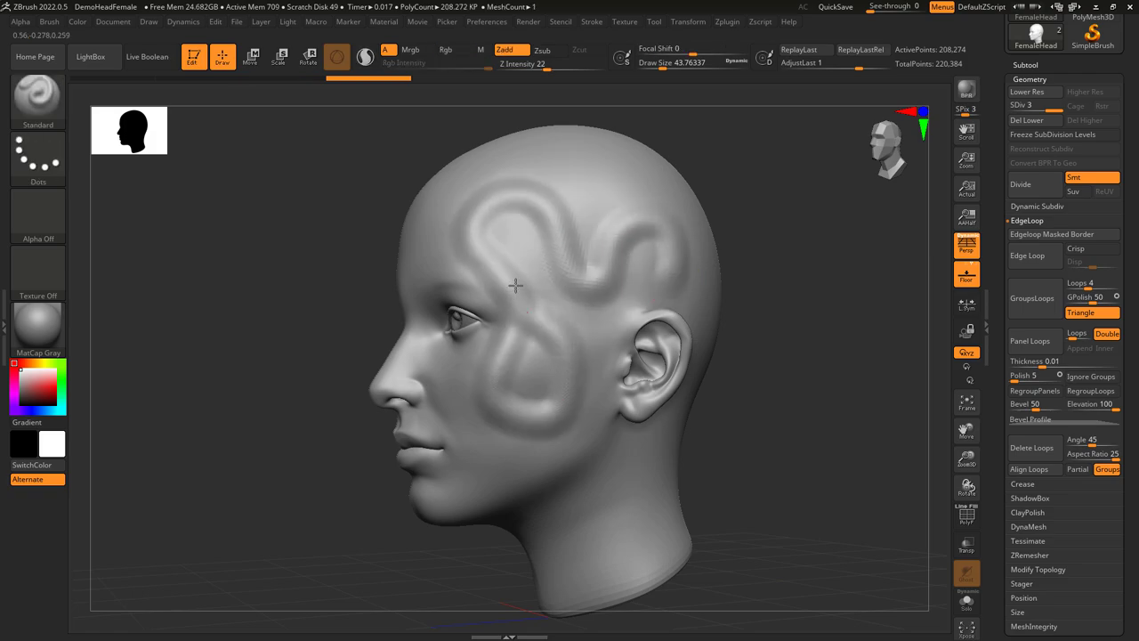
pyautogui.moveTo(493, 224); pyautogui.dragTo(658, 227)
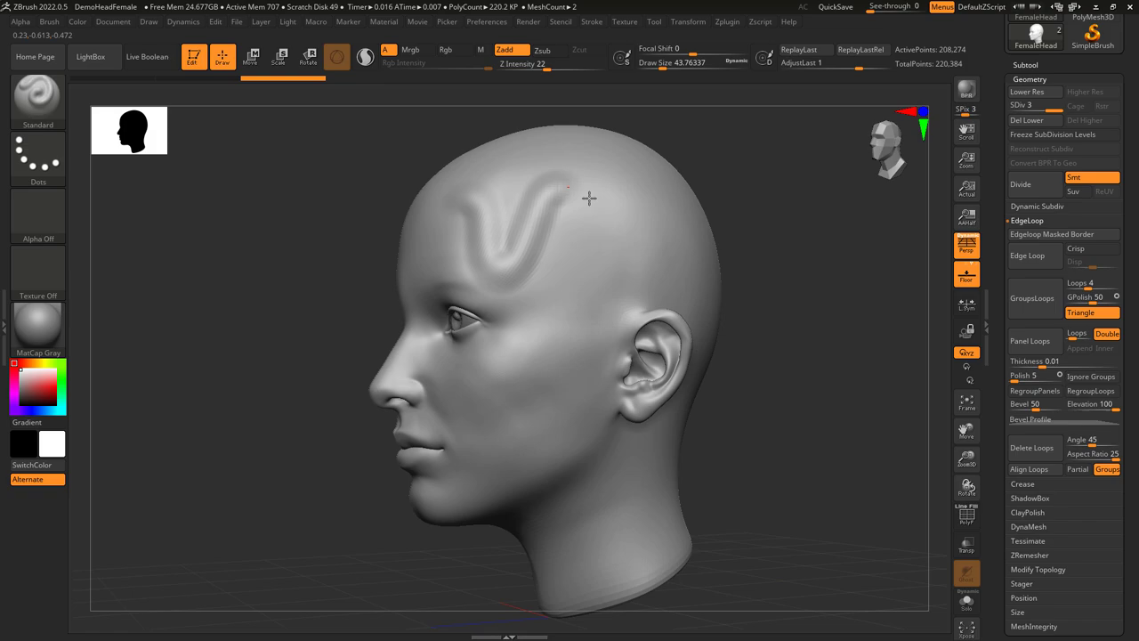
pyautogui.click(592, 21)
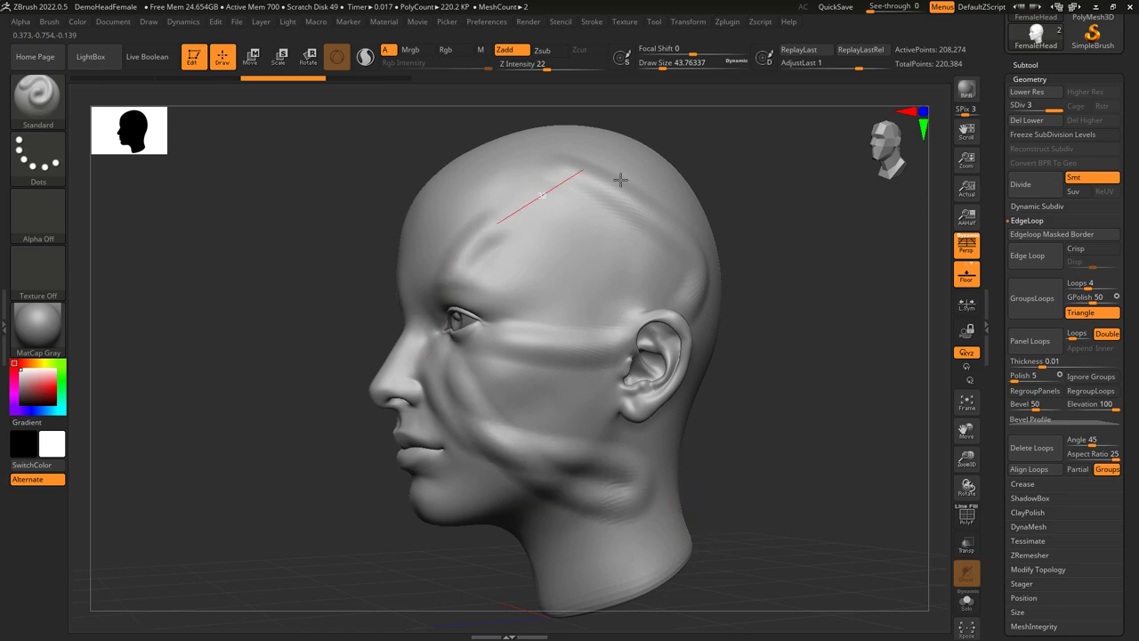
pyautogui.moveTo(569, 178); pyautogui.dragTo(623, 285)
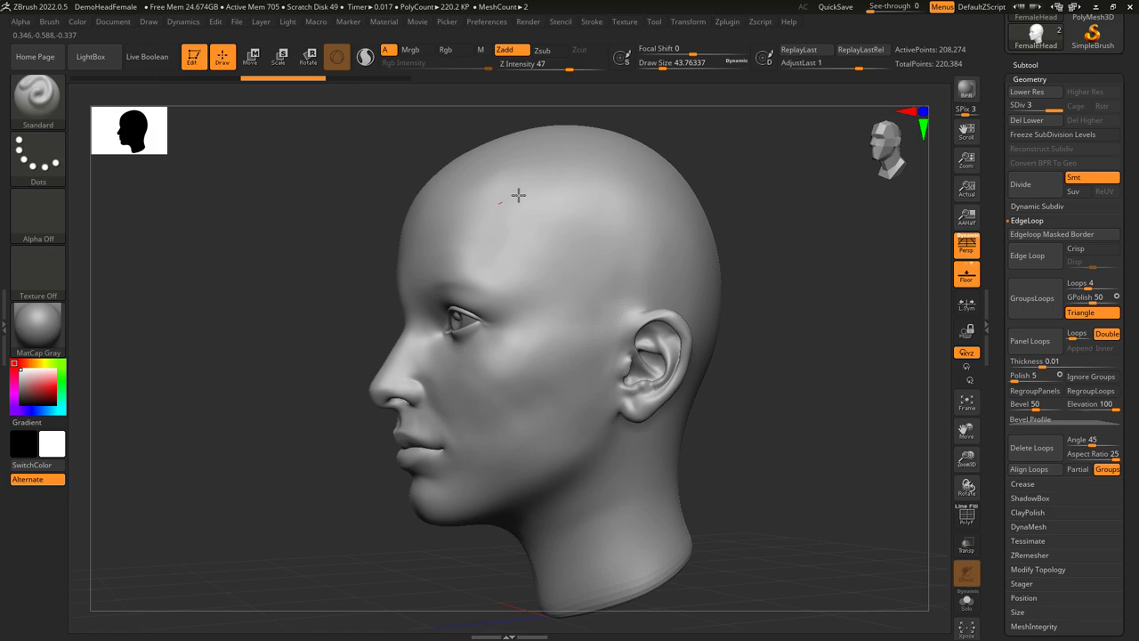
pyautogui.click(596, 21)
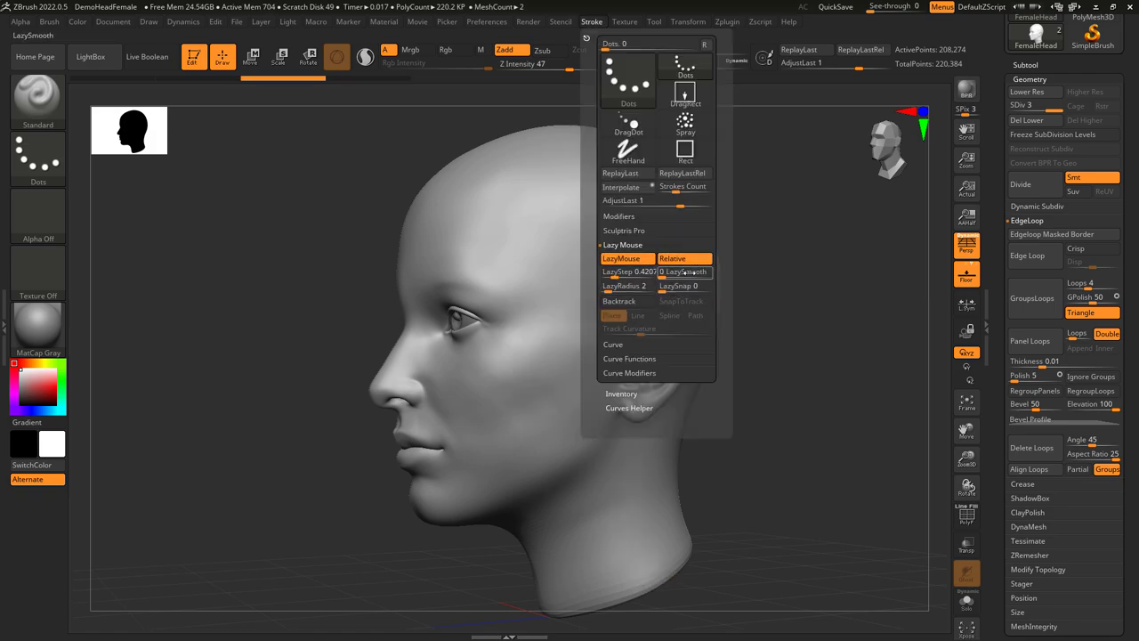
pyautogui.moveTo(681, 272)
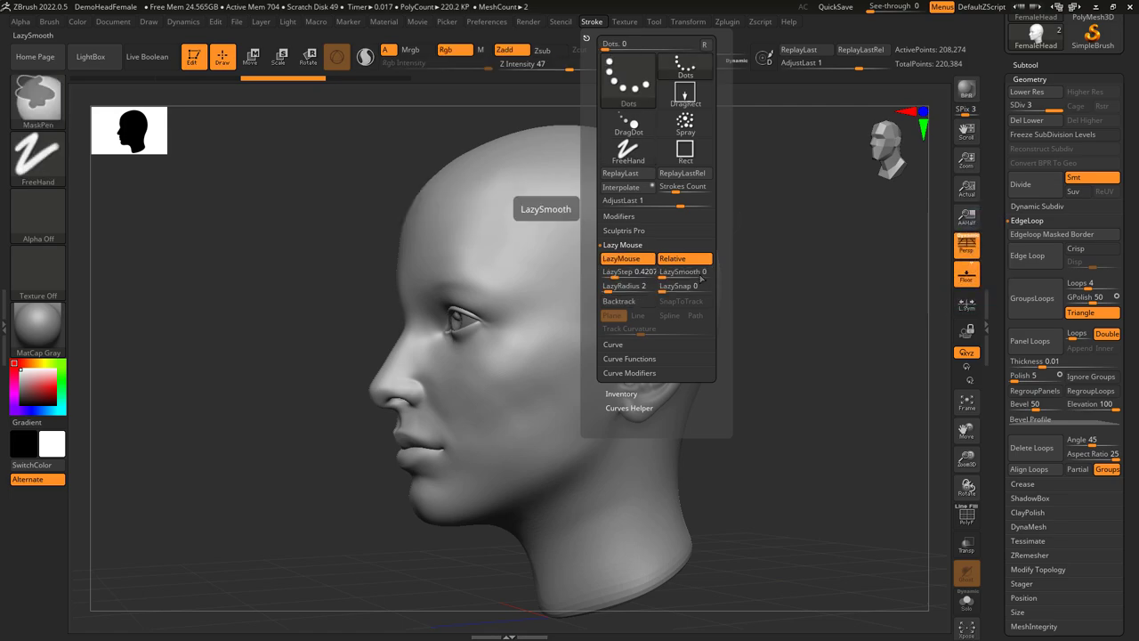
pyautogui.moveTo(683, 286)
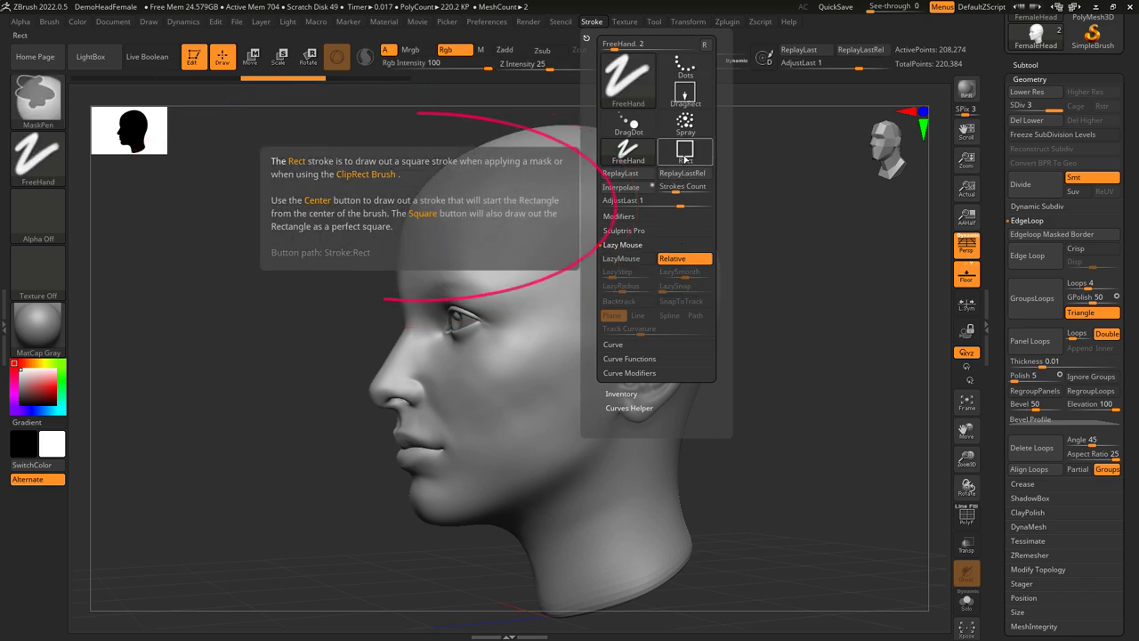
pyautogui.moveTo(627, 84)
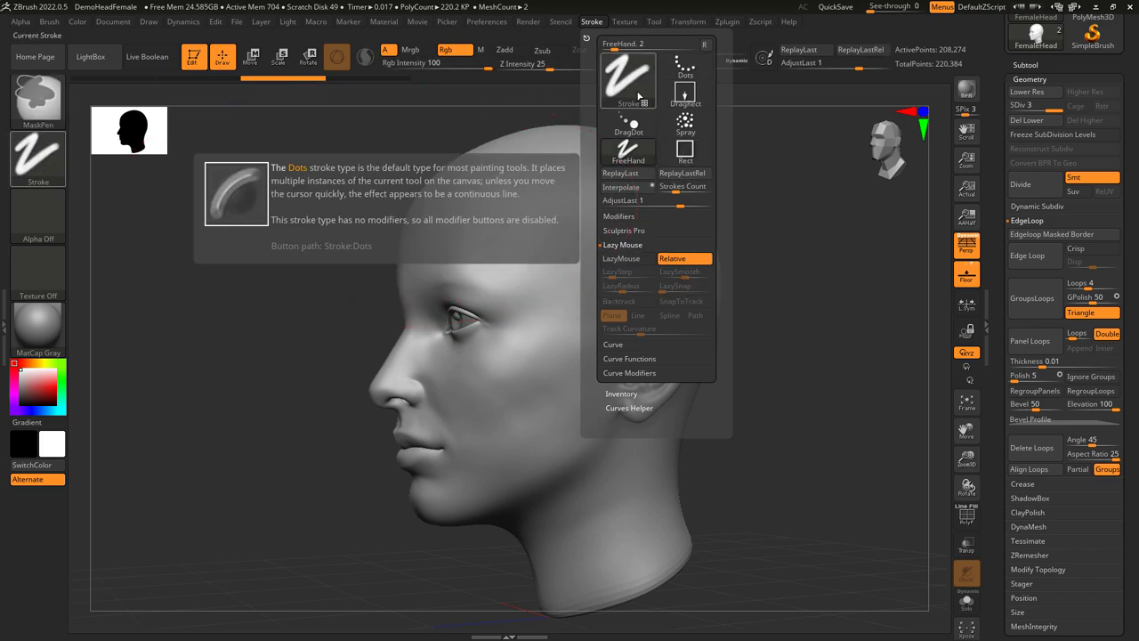
pyautogui.moveTo(620, 172)
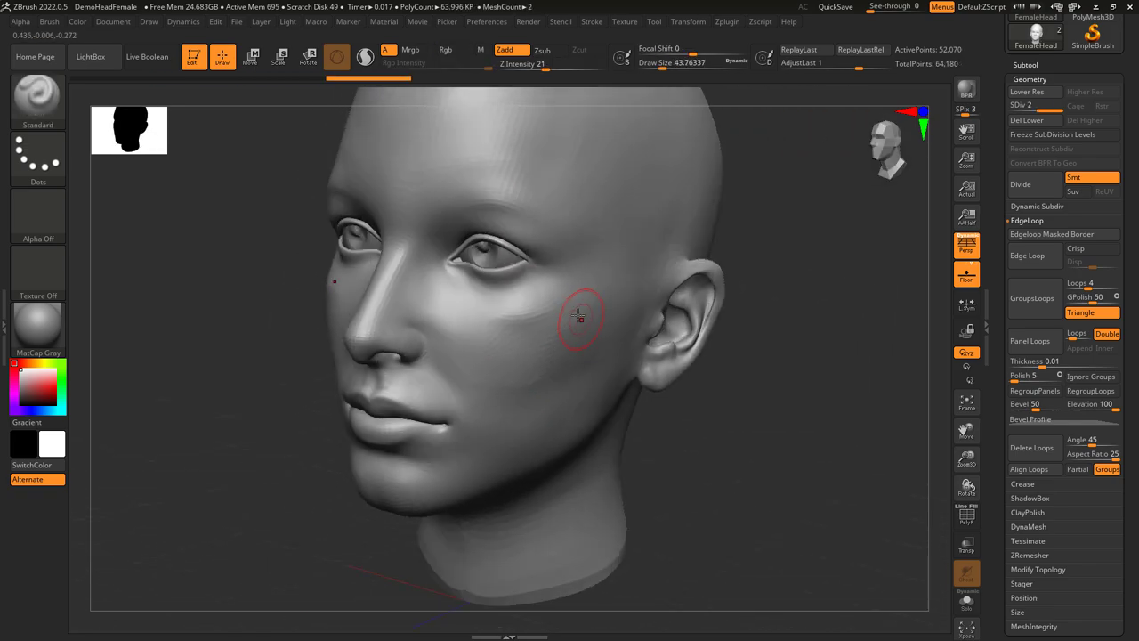
# Step: From a side profile, draw a symmetric ridge from the temple upward, then view both from the front
pyautogui.moveTo(578, 316); pyautogui.dragTo(511, 382)
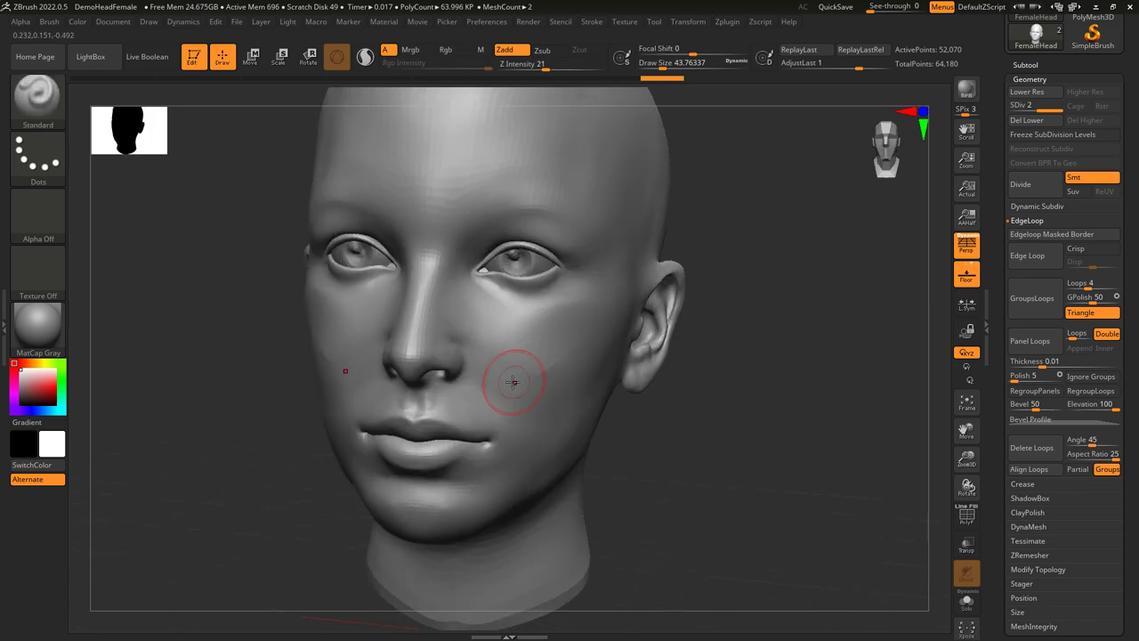
pyautogui.moveTo(512, 382); pyautogui.dragTo(461, 387)
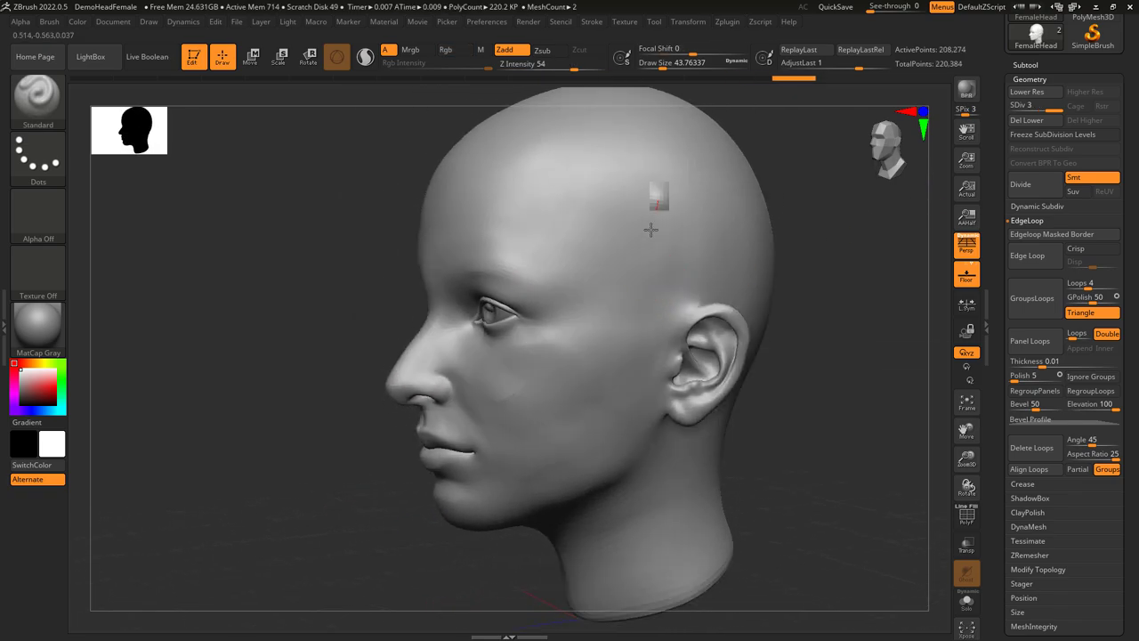
pyautogui.moveTo(658, 195); pyautogui.dragTo(609, 325)
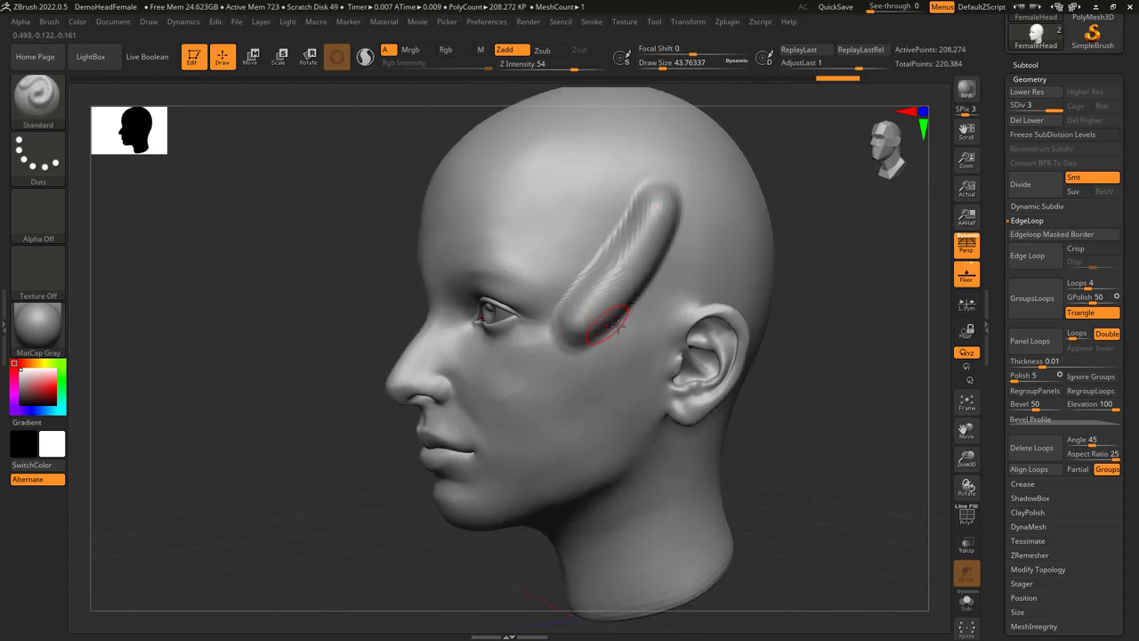
pyautogui.moveTo(614, 325); pyautogui.dragTo(547, 401)
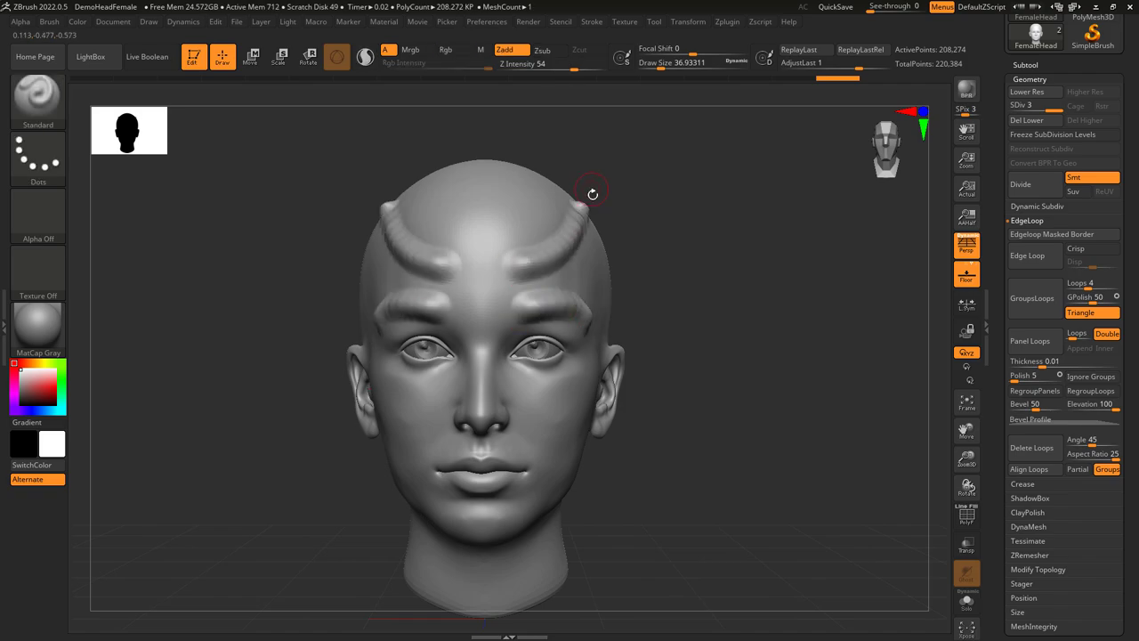
# Step: Undo the horn ridges, orbit over the crown, and frame the whole head with F
pyautogui.press('x')
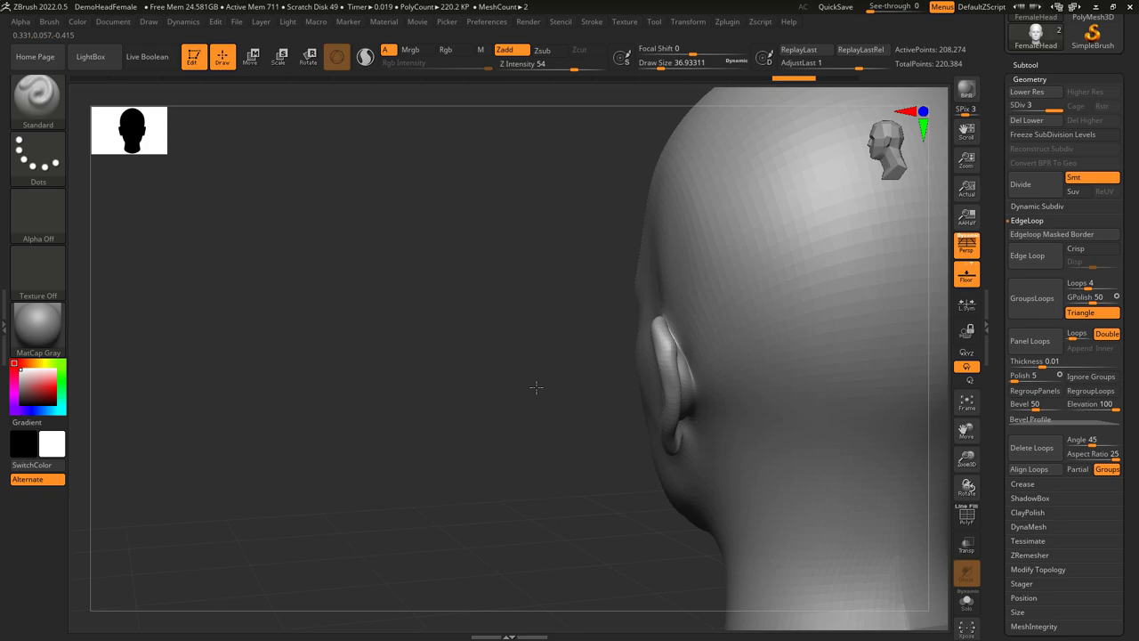
pyautogui.moveTo(533, 387); pyautogui.dragTo(209, 469)
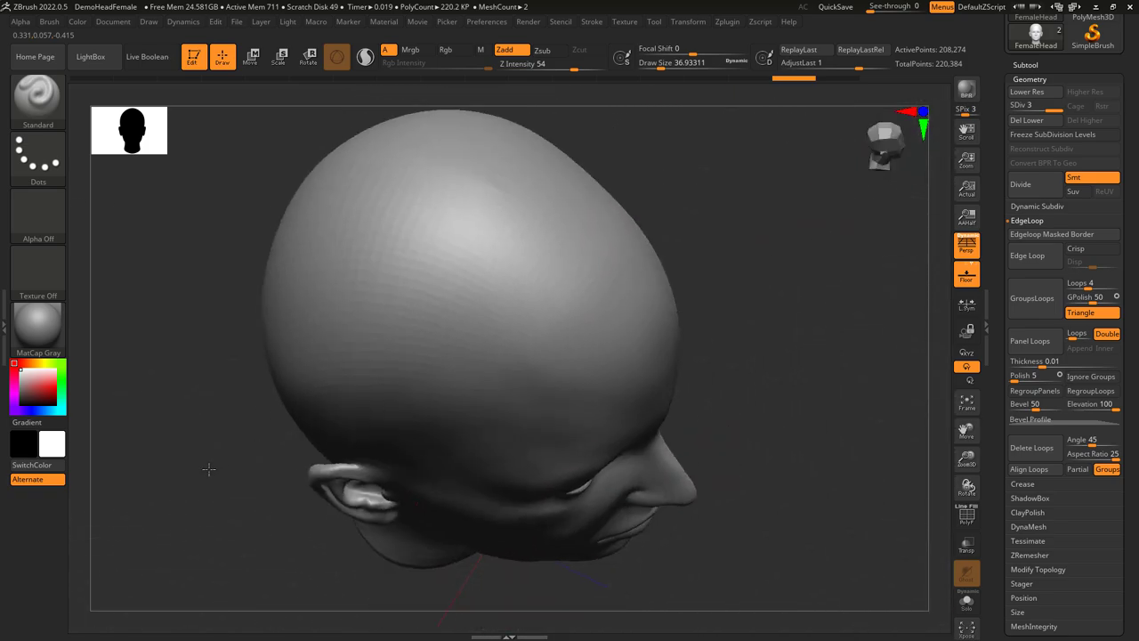
pyautogui.press('f')
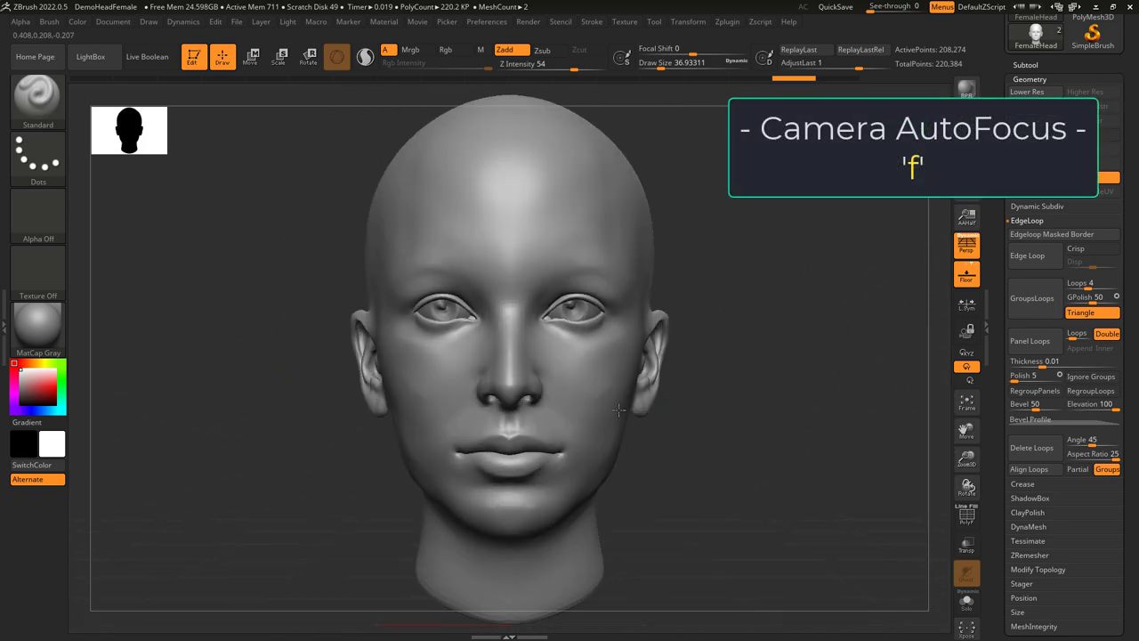